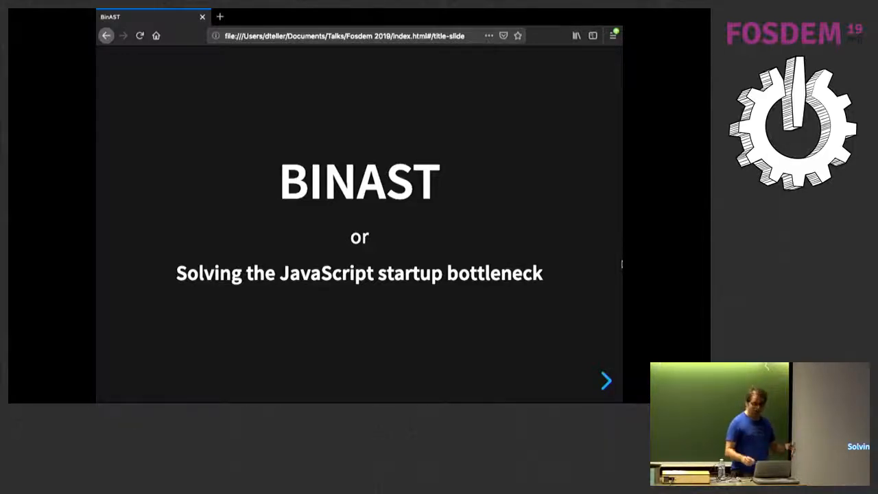
Advance from the BinAST title slide to the joint-work organisations slide
{"action": "left_click", "coordinate": [606, 381]}
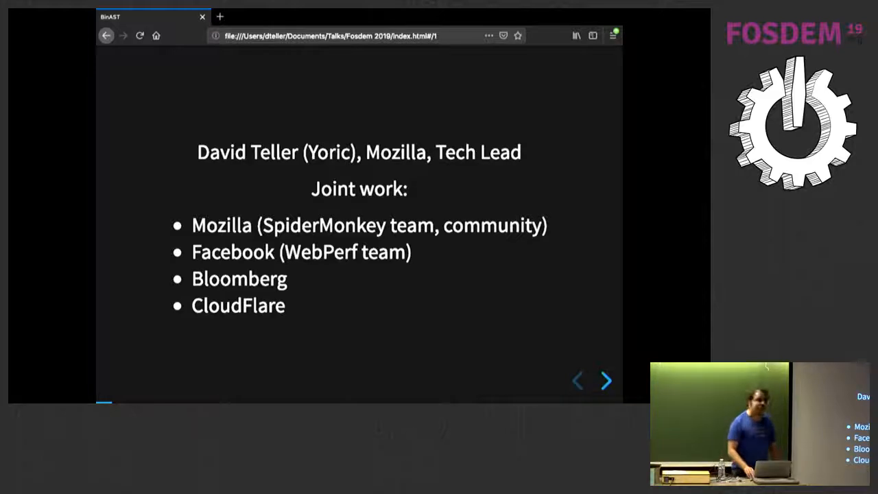
Advance to the slide on web application performance, with load-time and interactivity statistics
{"action": "left_click", "coordinate": [605, 381]}
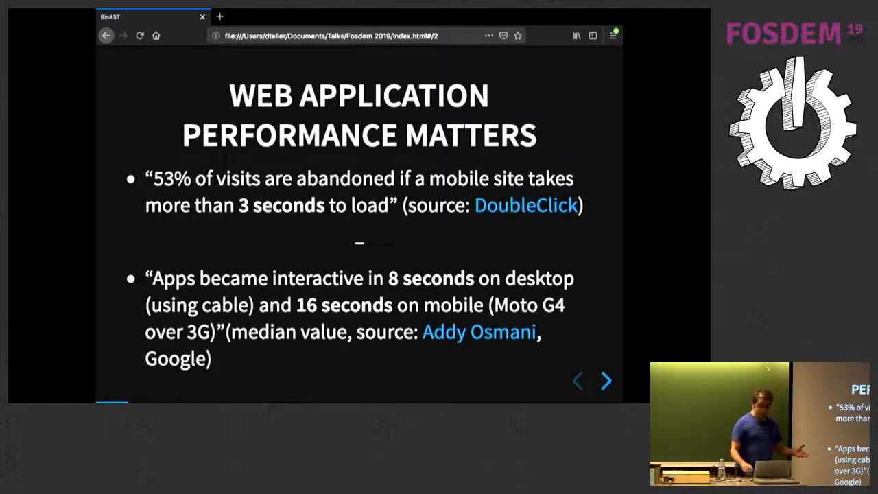
Open the 'What's the problem?' slide and reveal its five points, ending with unexecuted code
{"action": "left_click", "coordinate": [606, 380]}
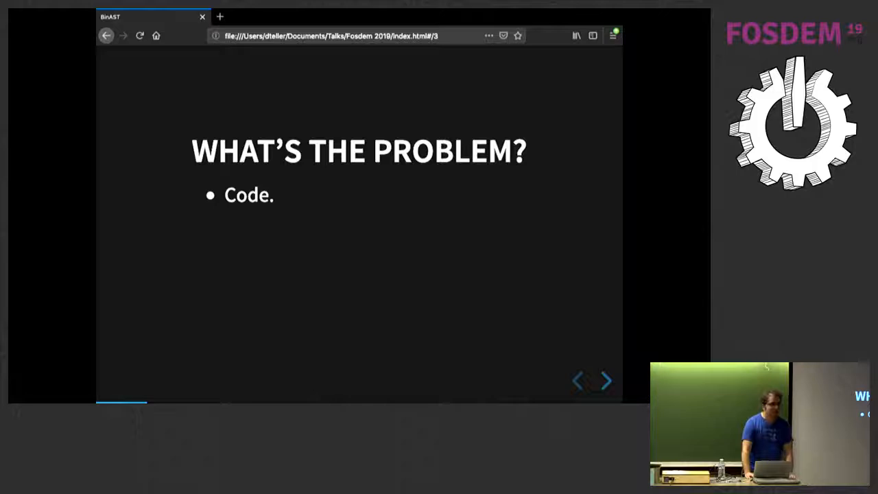
{"action": "left_click", "coordinate": [606, 380]}
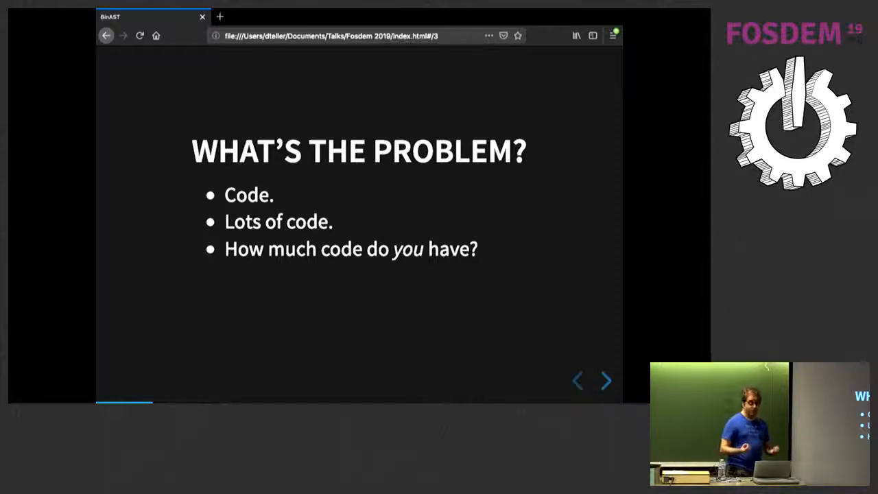
{"action": "left_click", "coordinate": [606, 381]}
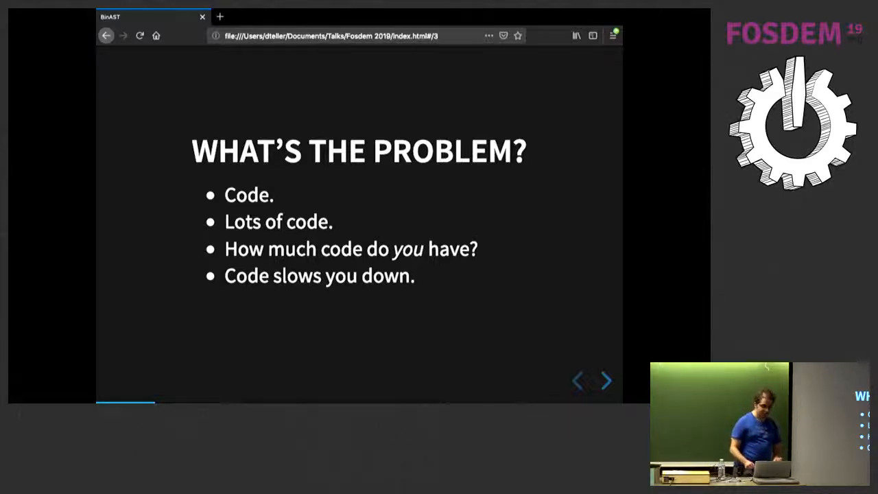
{"action": "left_click", "coordinate": [605, 381]}
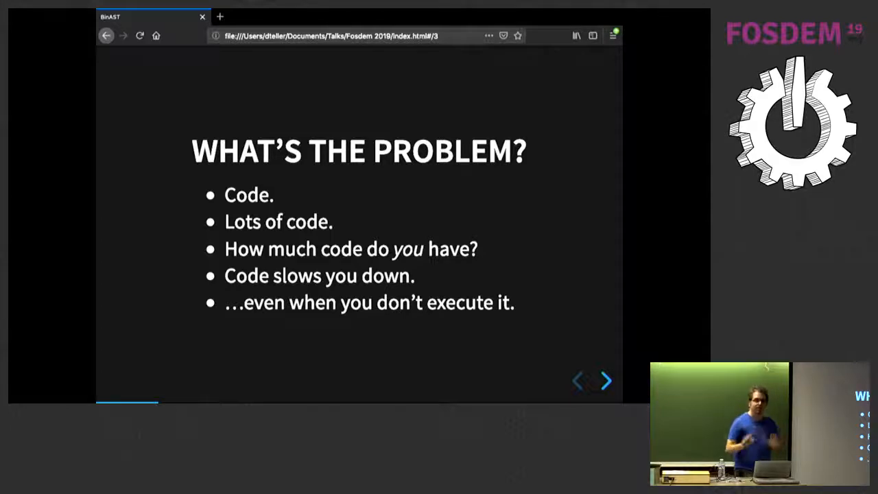
Advance to the Parsing chart of per-device time to parse 1 MB of JavaScript
{"action": "left_click", "coordinate": [606, 381]}
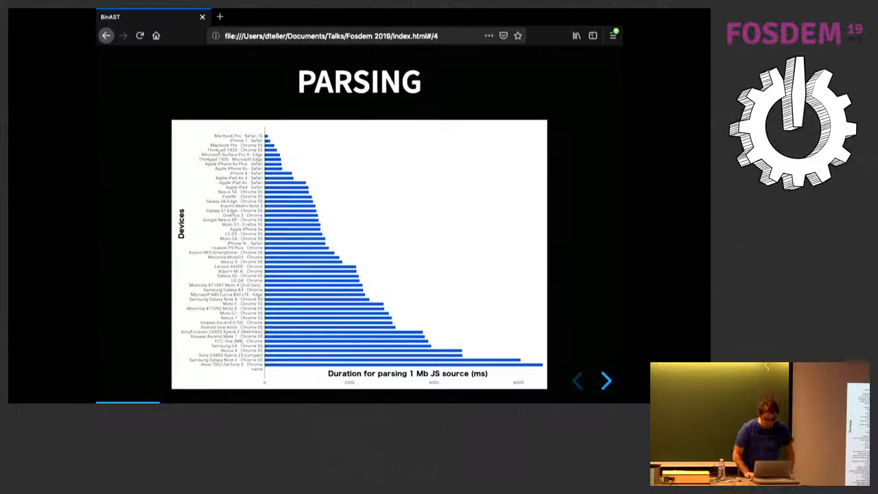
Pass the 'How JavaScript starts' title to reach the JS startup pipeline slide
{"action": "left_click", "coordinate": [606, 381]}
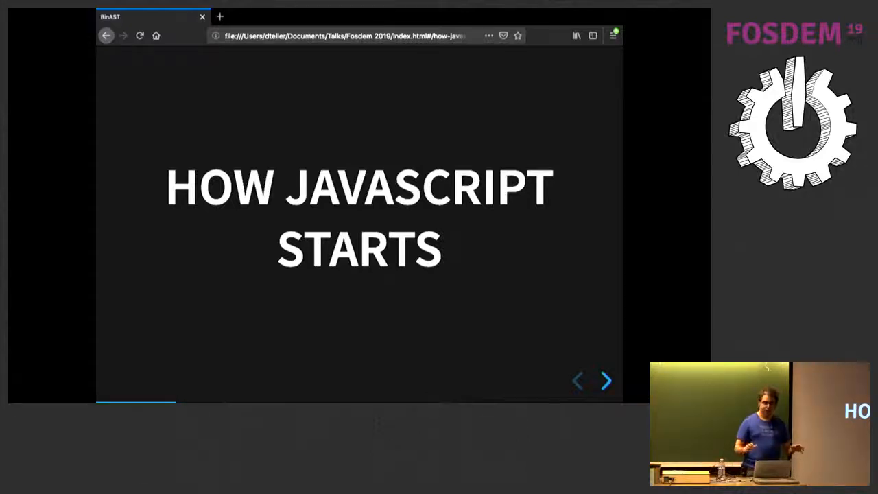
{"action": "left_click", "coordinate": [605, 380]}
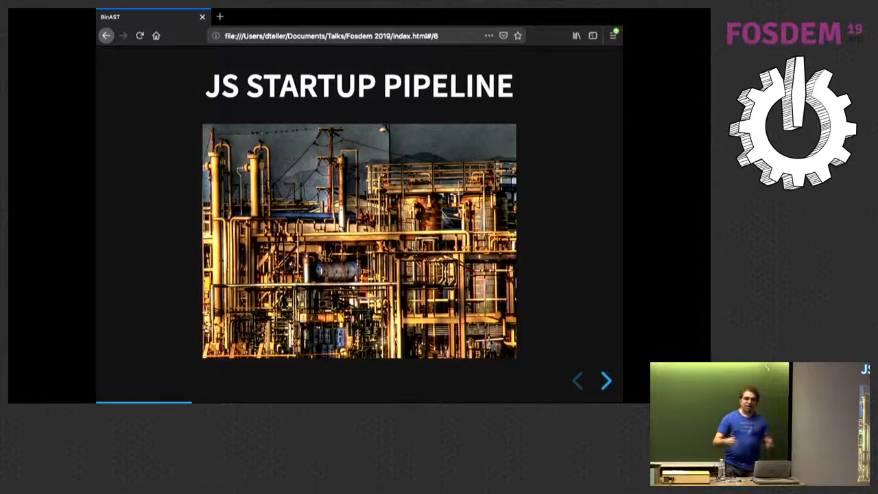
{"action": "left_click", "coordinate": [605, 380]}
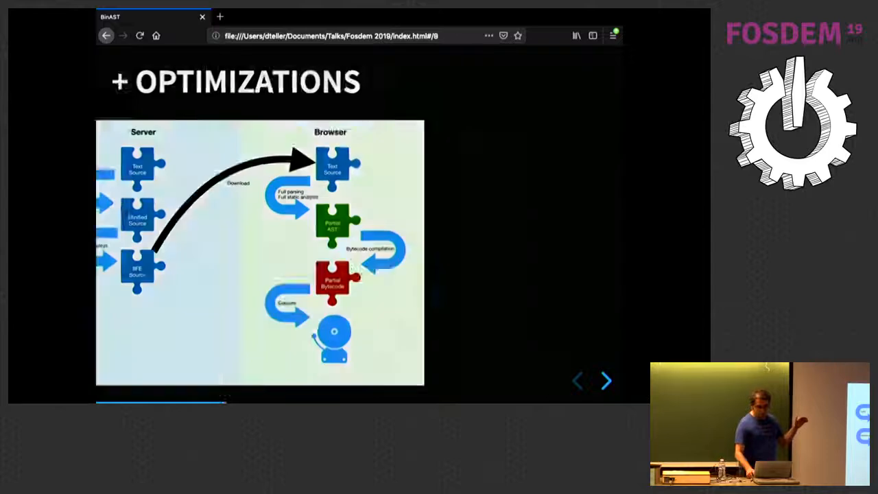
Advance past the Optimizations diagram to the Introducing BinAST slide
{"action": "left_click", "coordinate": [606, 381]}
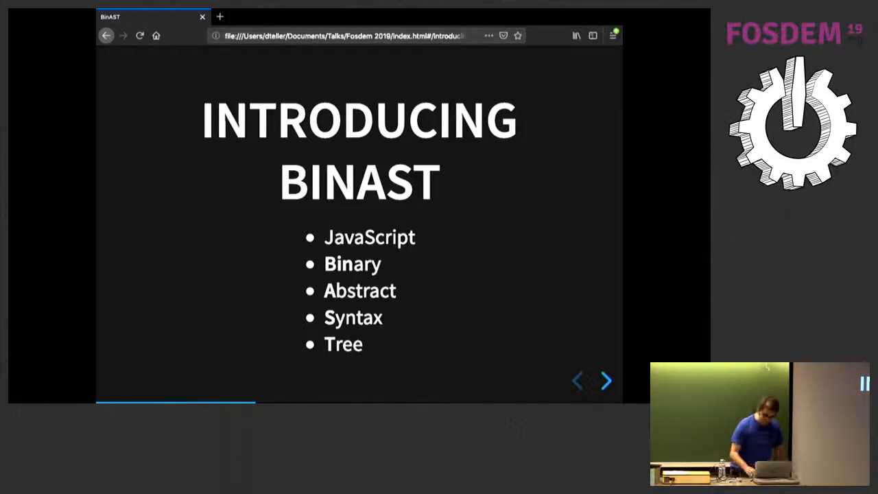
Step past 'Don't panic' and 'Hello, BAST' to the 'Fixing parsing: Beyond IIFE' title
{"action": "left_click", "coordinate": [605, 381]}
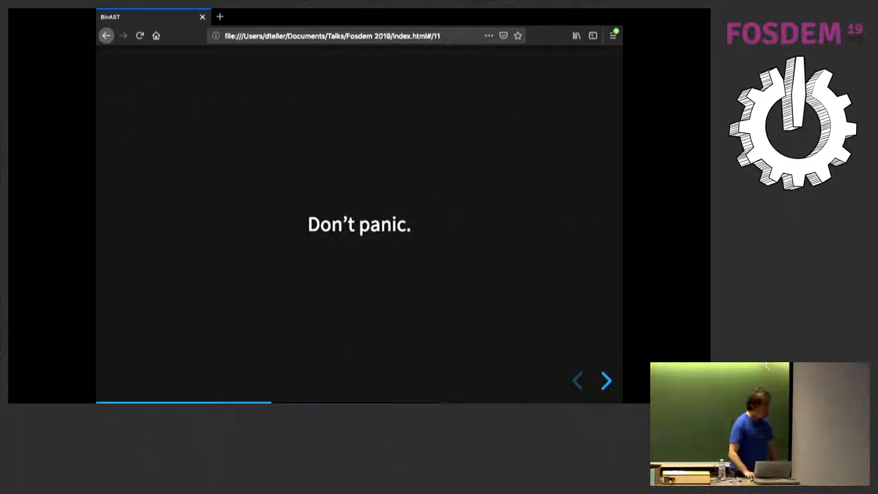
{"action": "left_click", "coordinate": [606, 381]}
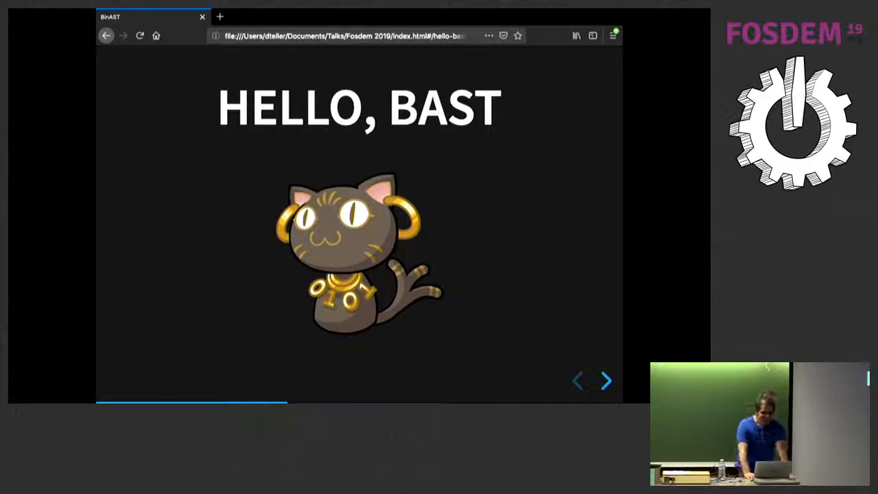
{"action": "left_click", "coordinate": [606, 381]}
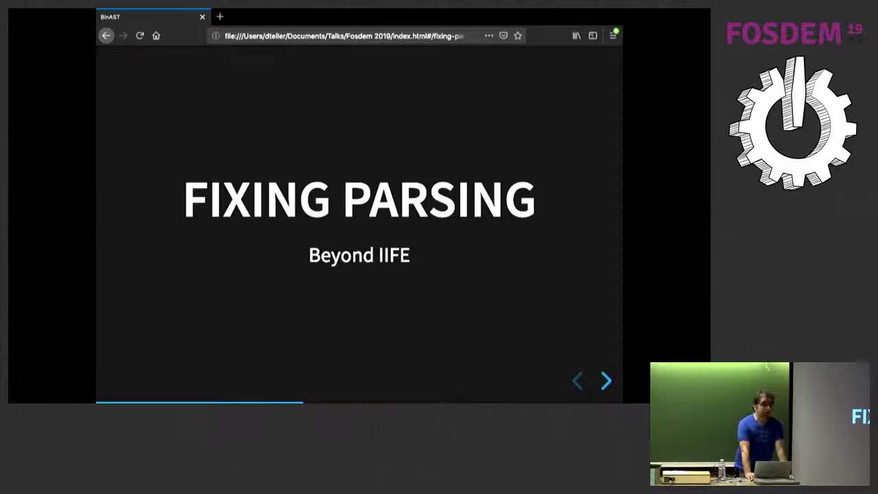
Advance past the Fixing Parsing title to the 'Parsing is slow, because' slide
{"action": "left_click", "coordinate": [606, 381]}
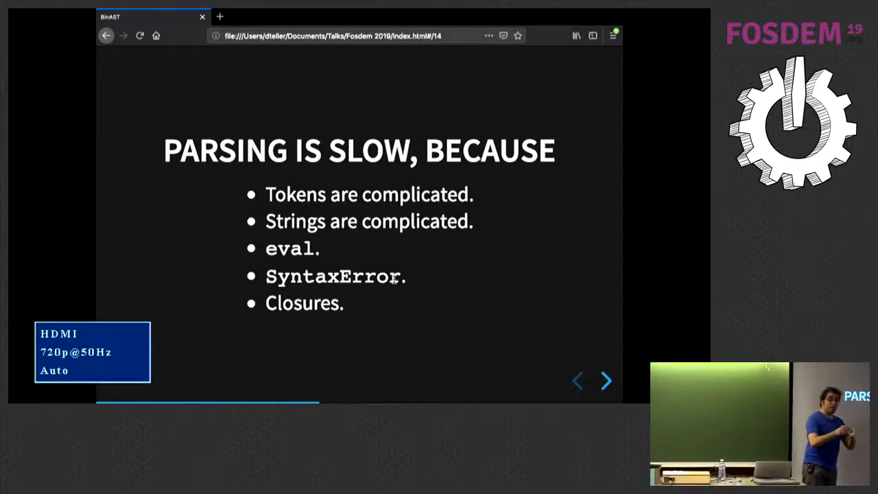
{"action": "mouse_move", "coordinate": [559, 278]}
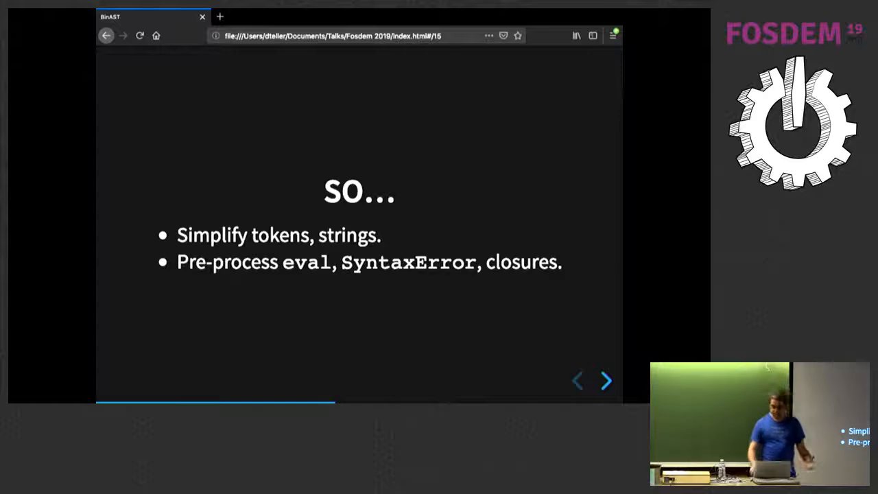
Advance the deck to the 'Store this' names list and FunctionDeclaration encoding slide
{"action": "left_click", "coordinate": [606, 381]}
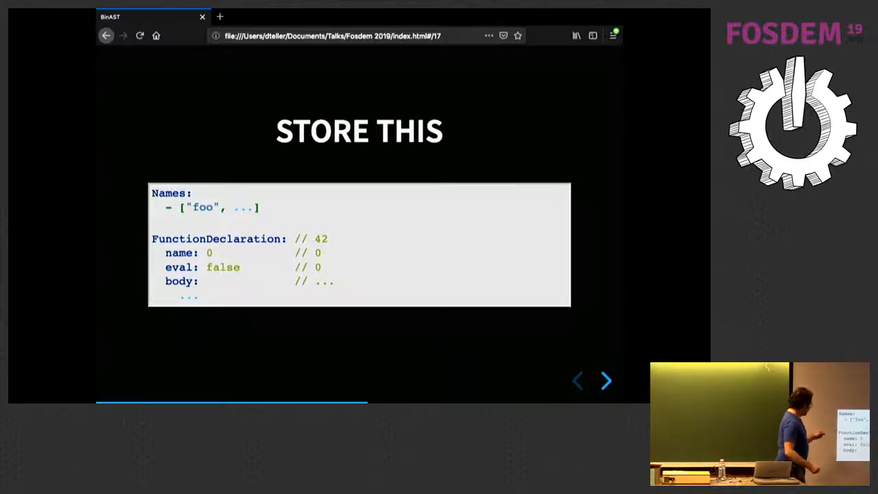
Advance to the Results slide showing 30% less parsing-plus-verifying time
{"action": "left_click", "coordinate": [605, 381]}
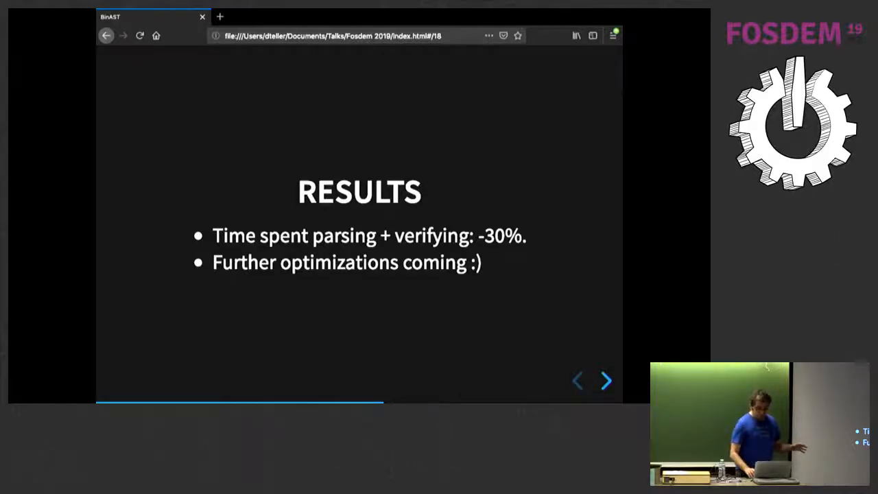
Advance to the 'Fixing download: Beyond minification' section title slide
{"action": "left_click", "coordinate": [605, 381]}
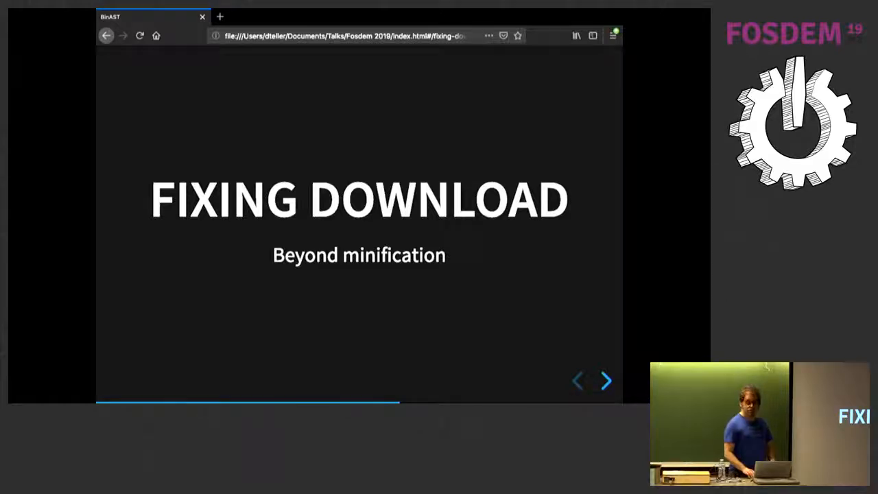
Advance to slide 20, the JavaScript snippet requiring a logger and parser with a DEBUG check
{"action": "left_click", "coordinate": [606, 380]}
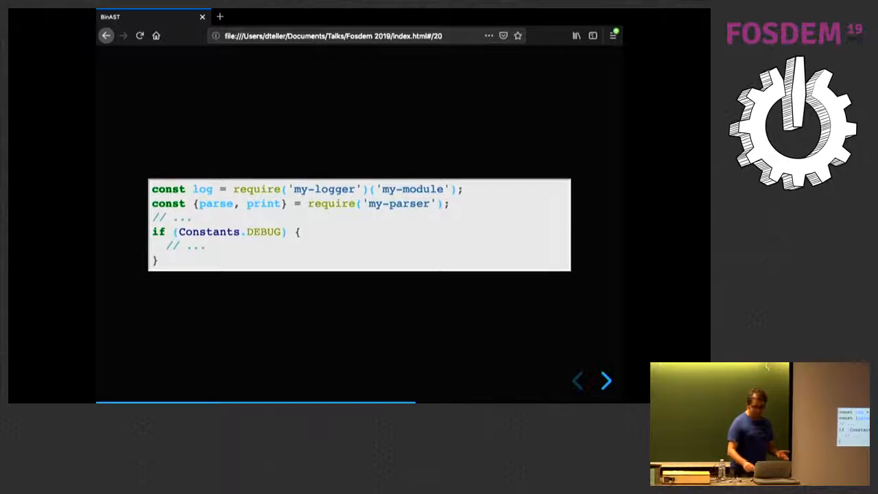
Advance to slide 21 on repeated strings, identifiers, properties and code patterns
{"action": "left_click", "coordinate": [606, 381]}
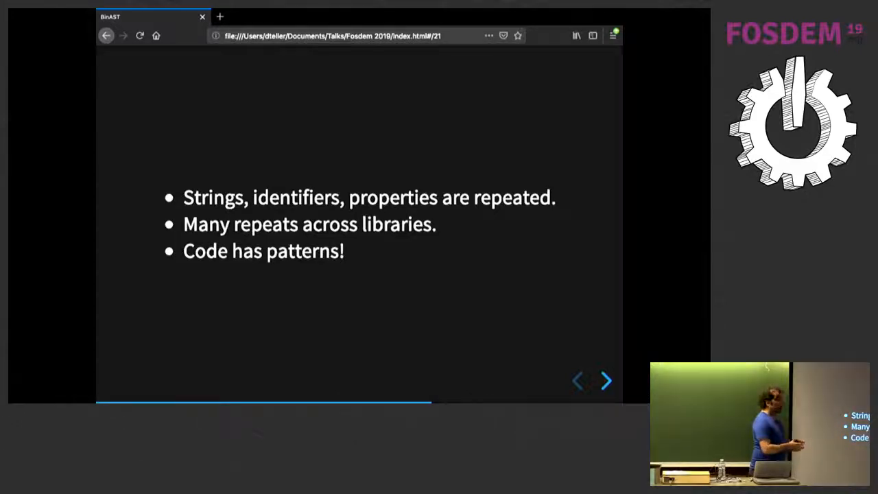
Advance to slide 22, 'So, let's learn', proposing string and code-pattern dictionaries
{"action": "left_click", "coordinate": [606, 380]}
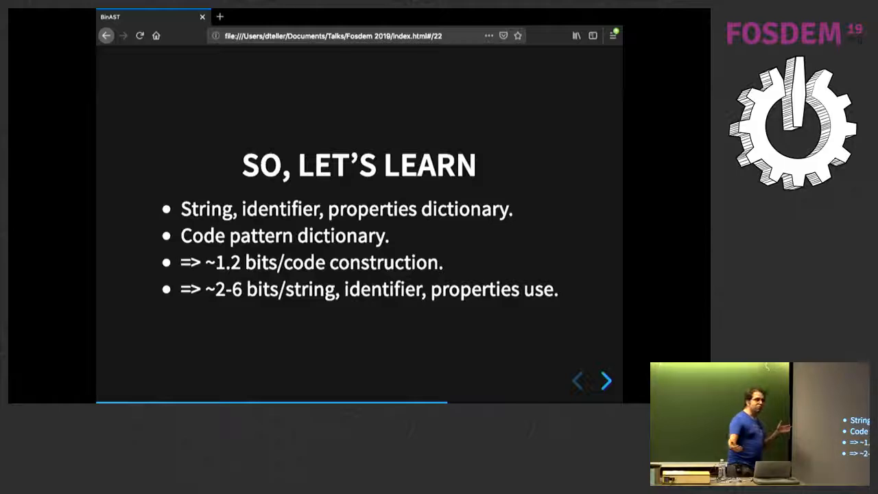
Advance to slide 23, 'Results', comparing a good dictionary to minification plus brotli
{"action": "left_click", "coordinate": [605, 381]}
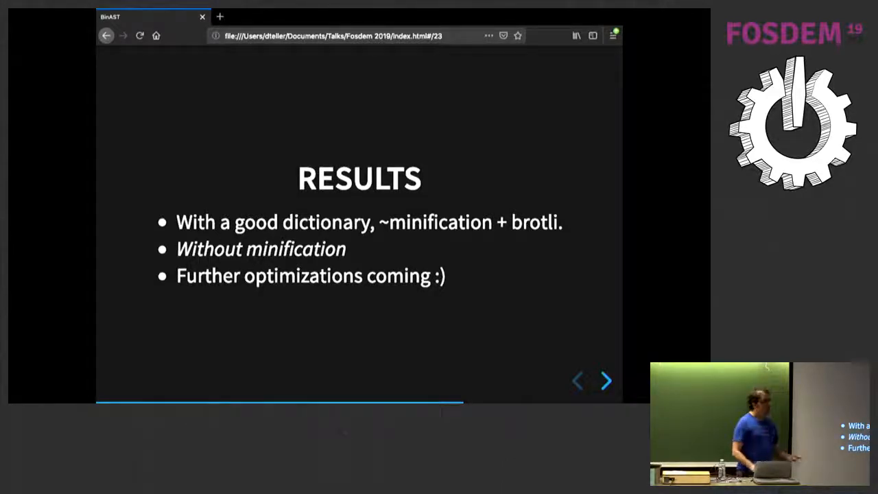
Advance past the 'Fixing compilation' title to slide 25, 'Instead of this'
{"action": "left_click", "coordinate": [605, 381]}
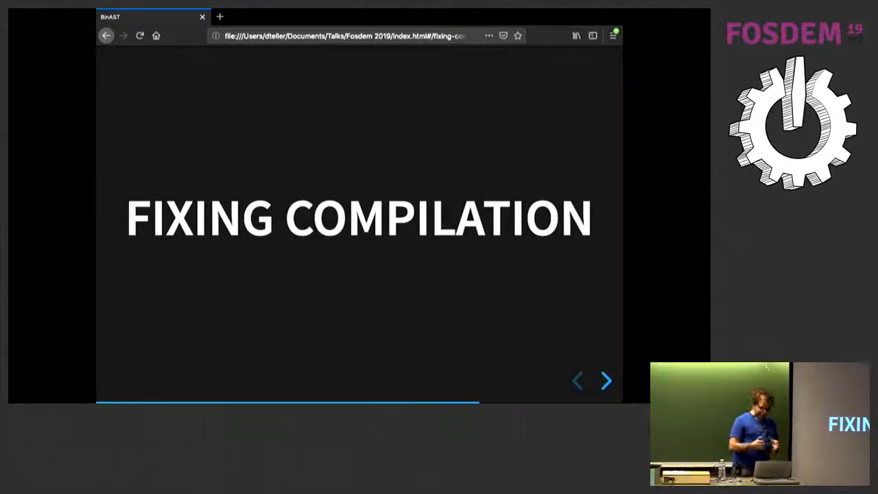
{"action": "left_click", "coordinate": [606, 381]}
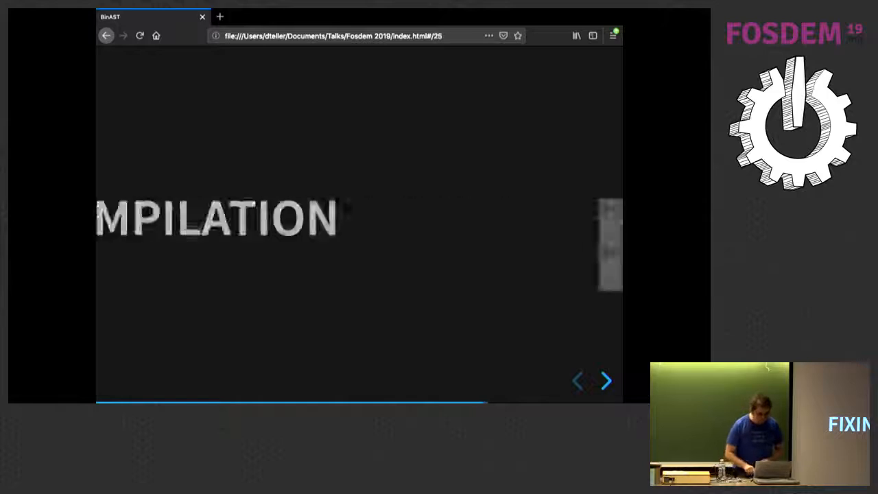
{"action": "left_click", "coordinate": [605, 381]}
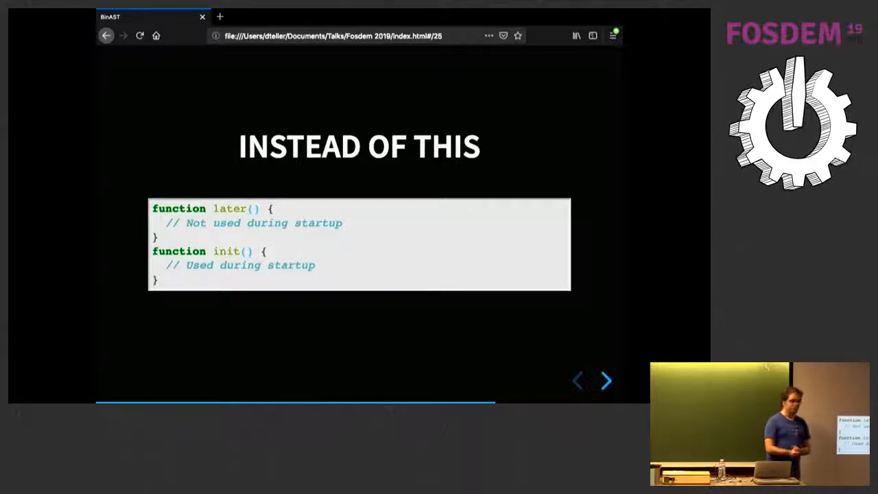
Advance past slide 26, 'Store this', onto blank slide 27
{"action": "left_click", "coordinate": [605, 381]}
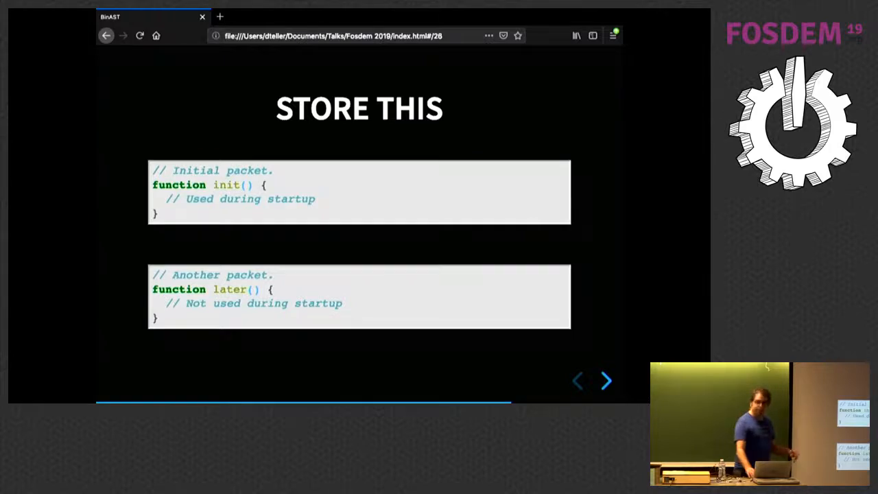
{"action": "left_click", "coordinate": [606, 380]}
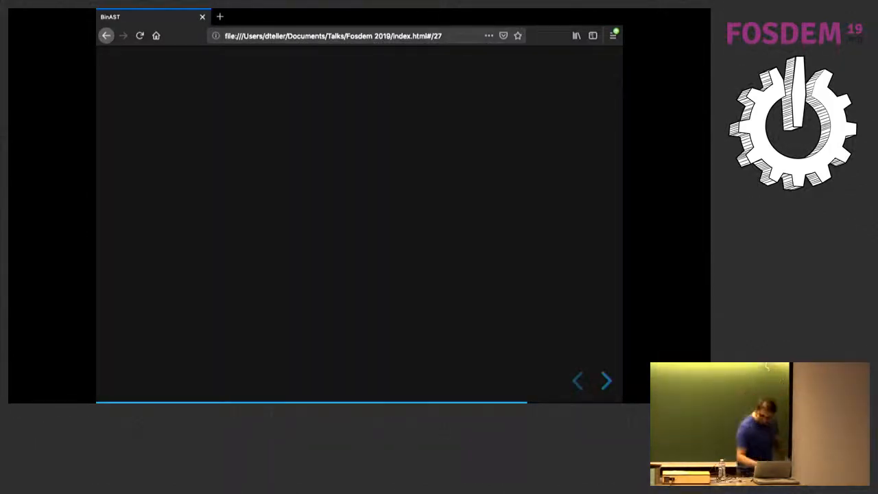
Reveal slide 27's bullets on parsing and compiling only what you execute, as received
{"action": "left_click", "coordinate": [605, 381]}
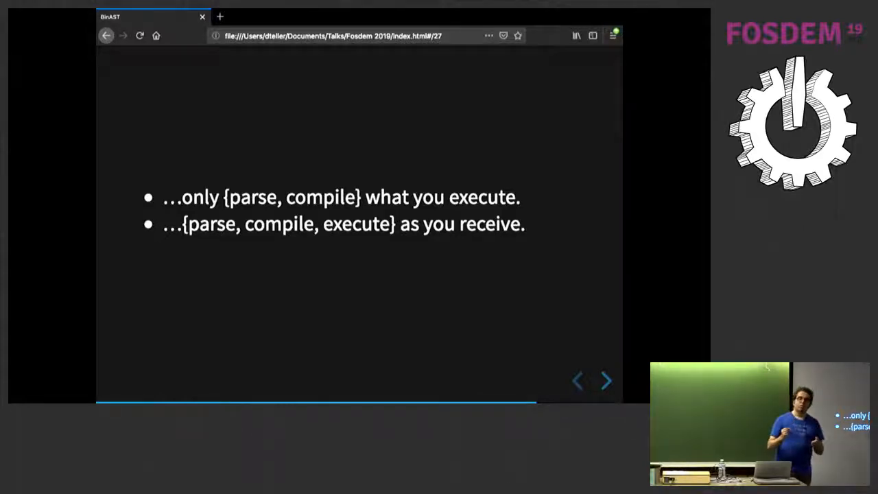
Reveal the streaming JavaScript bullet, then advance to slide 28, 'Results (lab)'
{"action": "left_click", "coordinate": [606, 381]}
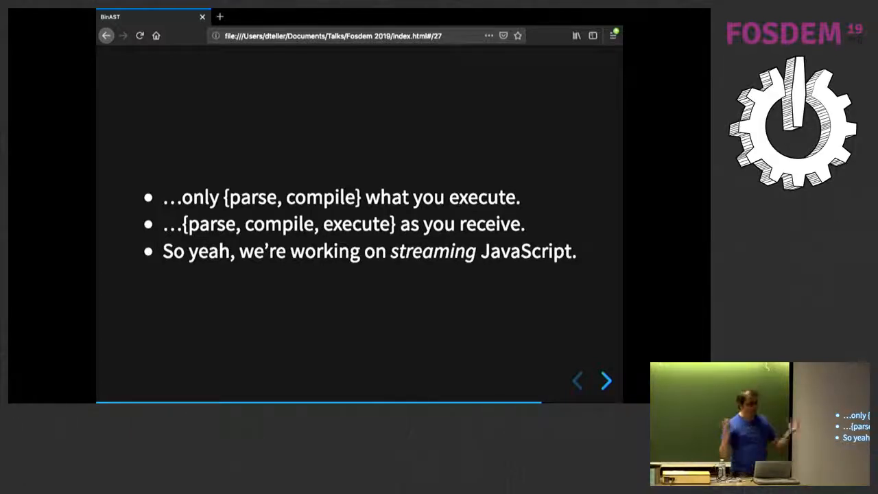
{"action": "left_click", "coordinate": [605, 380]}
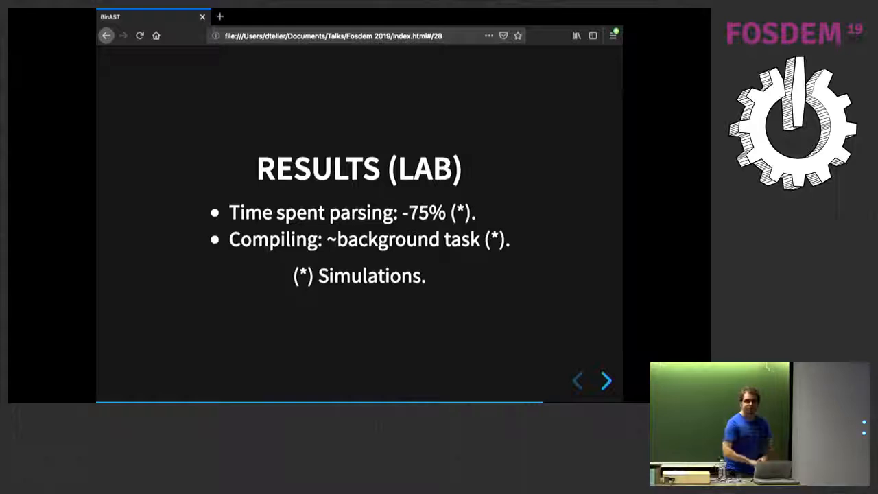
Advance to slide 30's diagram of source chunks streaming from server to browser
{"action": "left_click", "coordinate": [605, 380]}
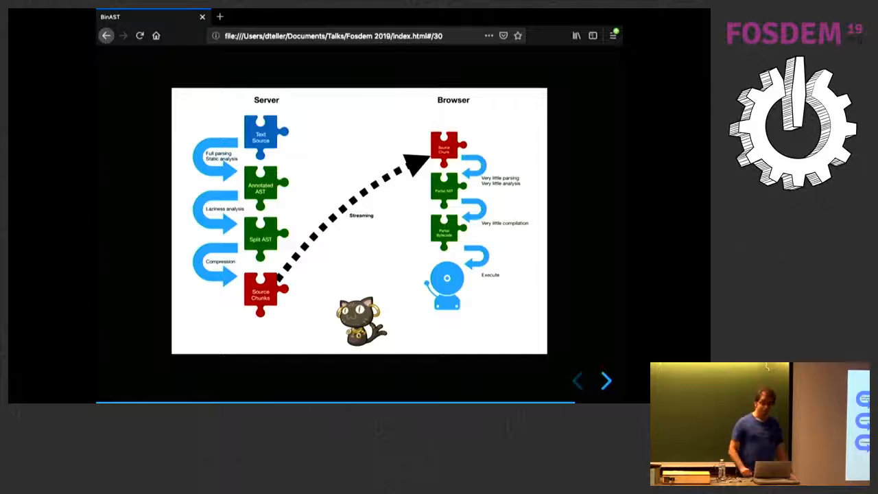
Advance through the conclusions slide 31 to slide 32, listing the GitHub, Nightly and slides links
{"action": "left_click", "coordinate": [605, 381]}
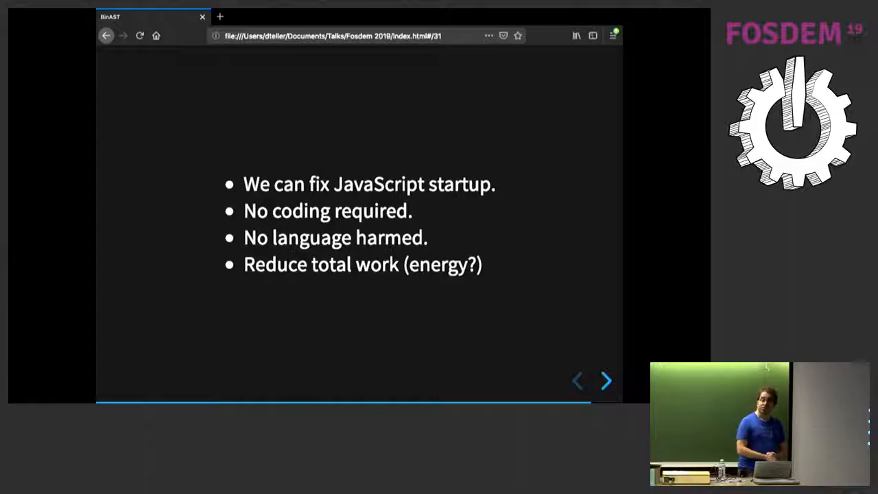
{"action": "left_click", "coordinate": [605, 380]}
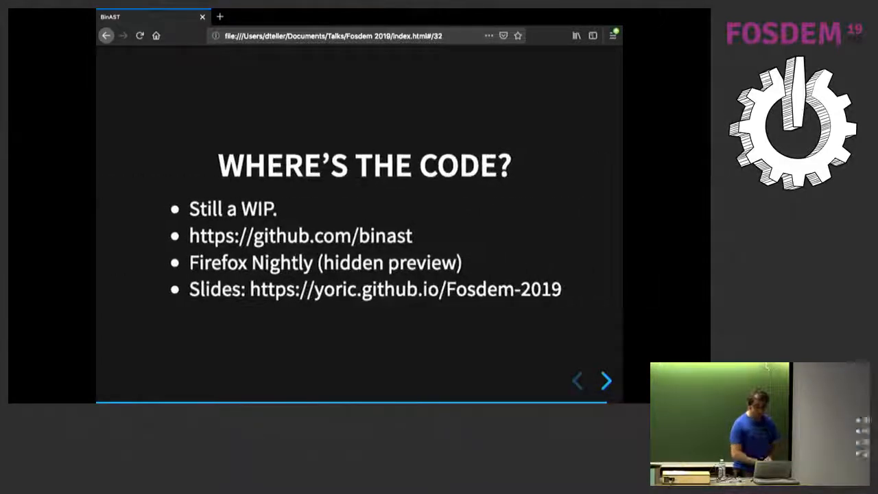